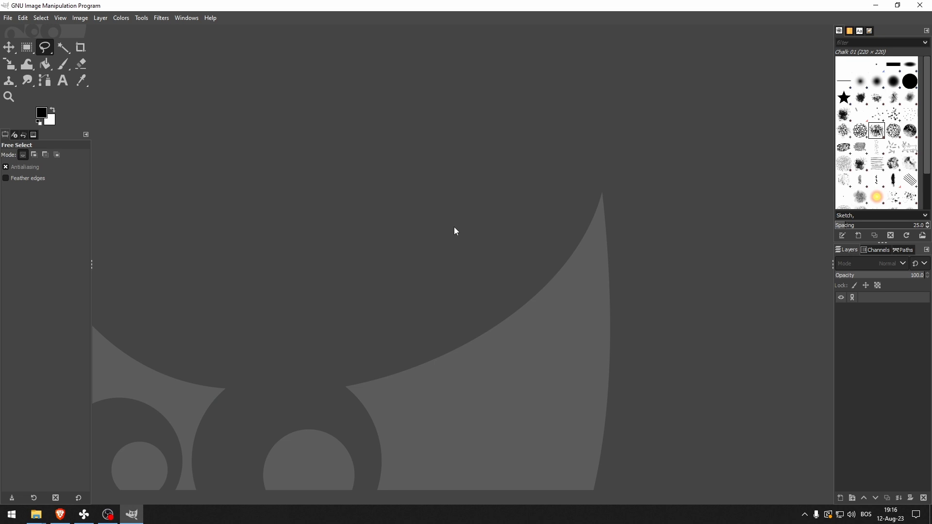
mouse_move(35, 514)
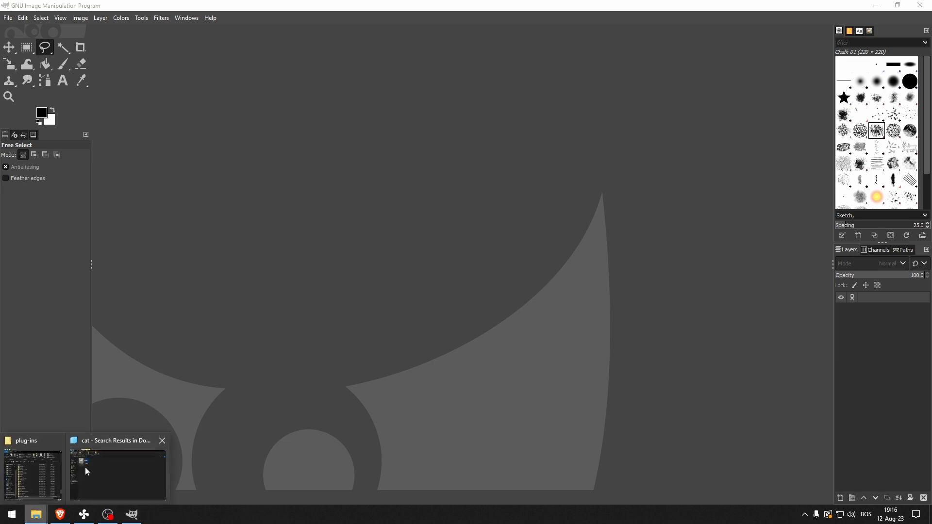
Bring up the search results window containing CUTE CAT.jpg to load it into GIMP
click(118, 476)
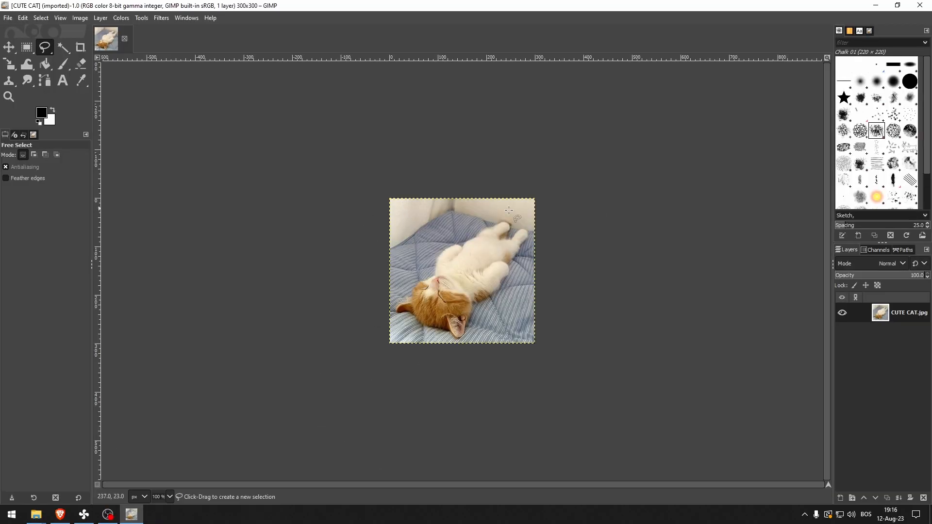
mouse_move(517, 252)
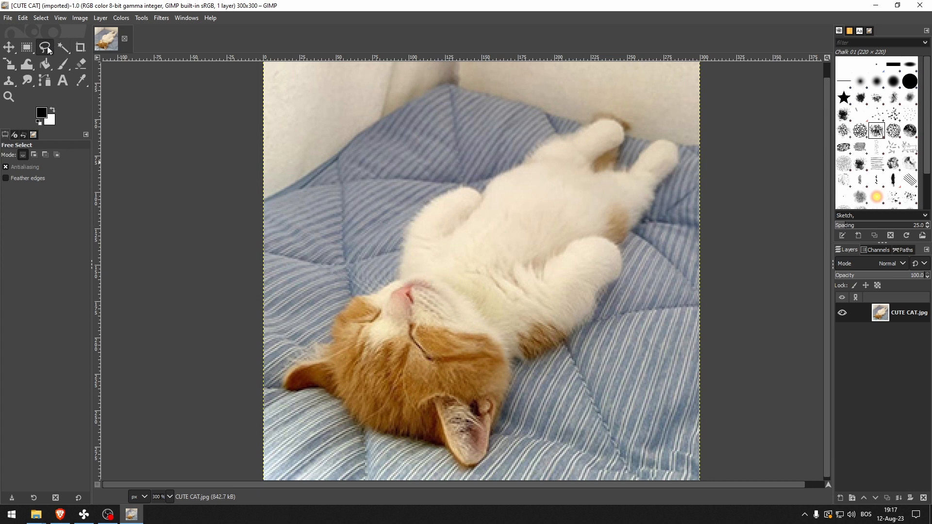
mouse_move(313, 362)
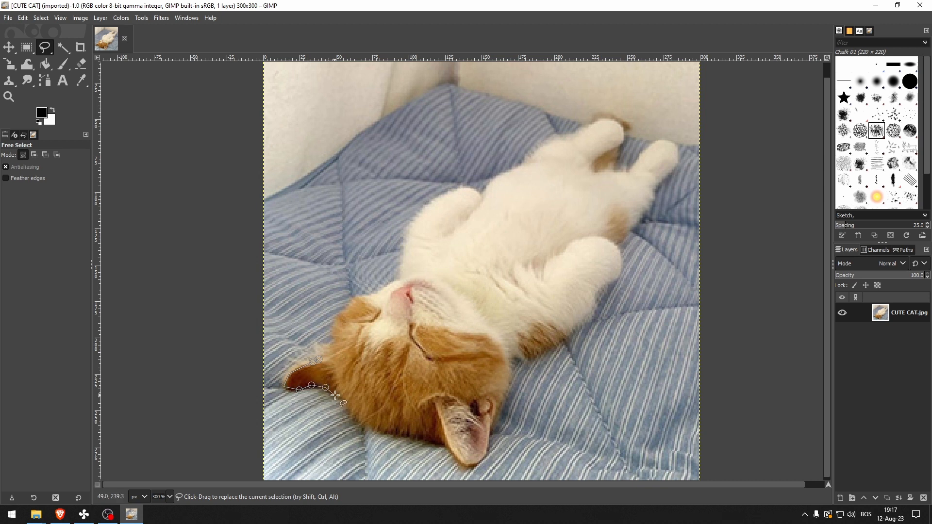
Close the Free Select outline around the cat and delete the surrounding background to transparency
click(385, 433)
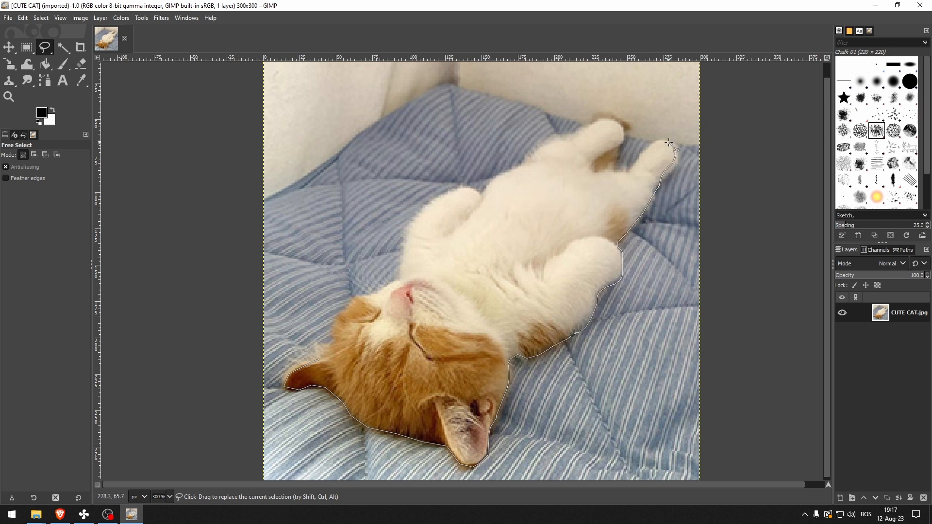
click(401, 282)
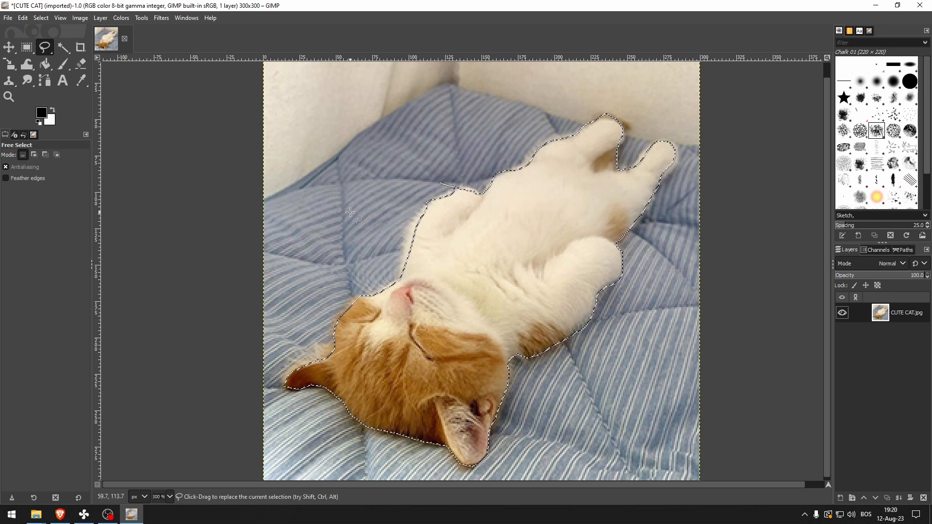
key(Delete)
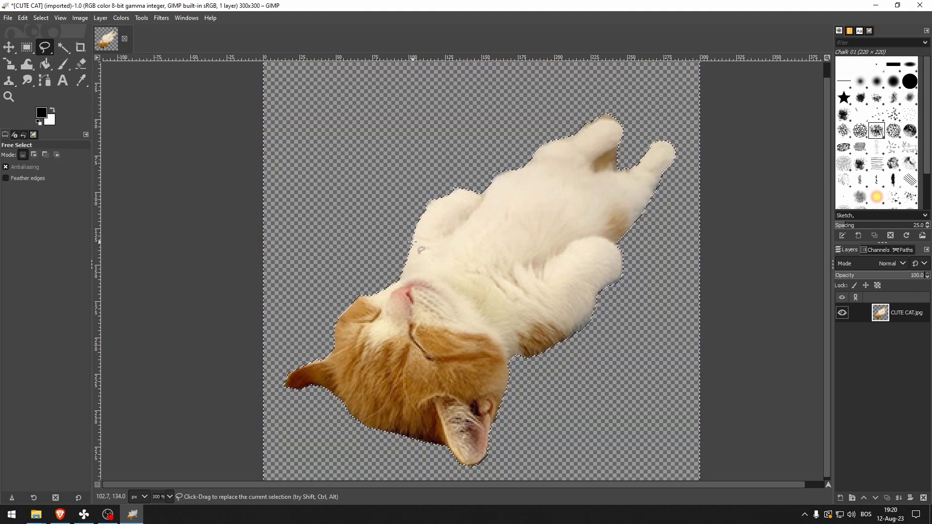
mouse_move(577, 258)
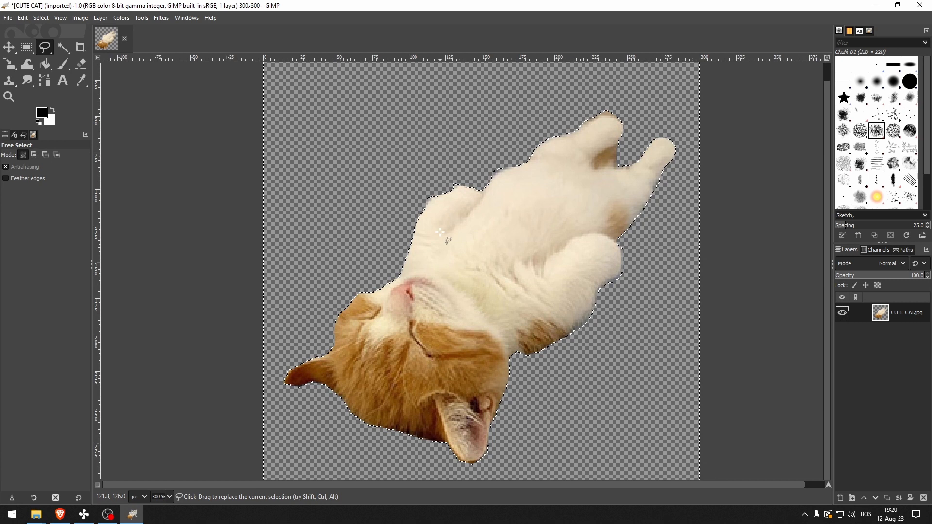
mouse_move(544, 293)
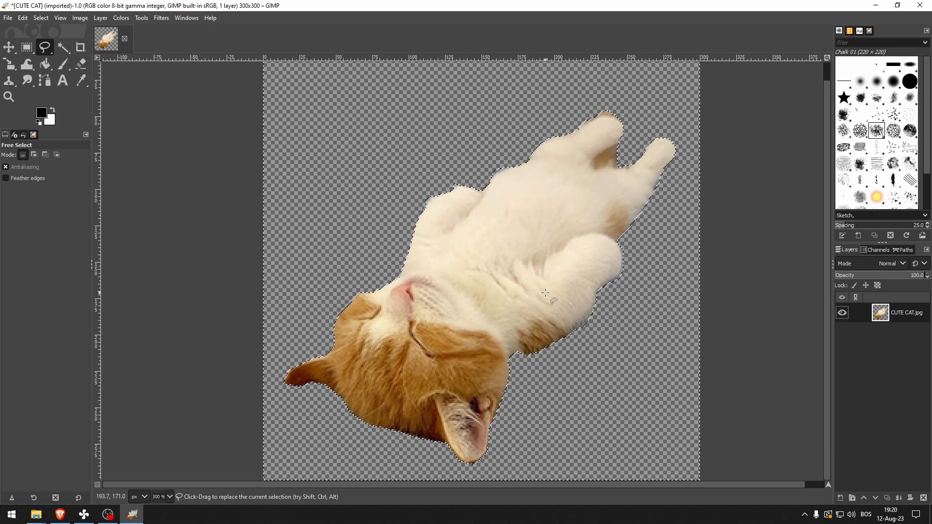